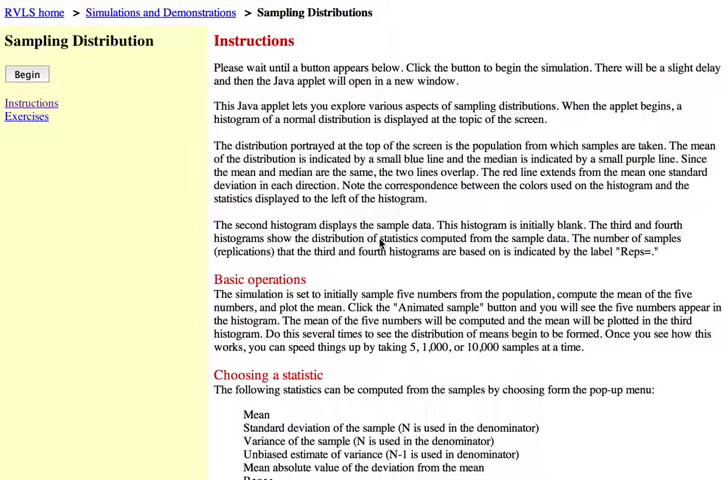
{"action": "mouse_move", "coordinate": [140, 114]}
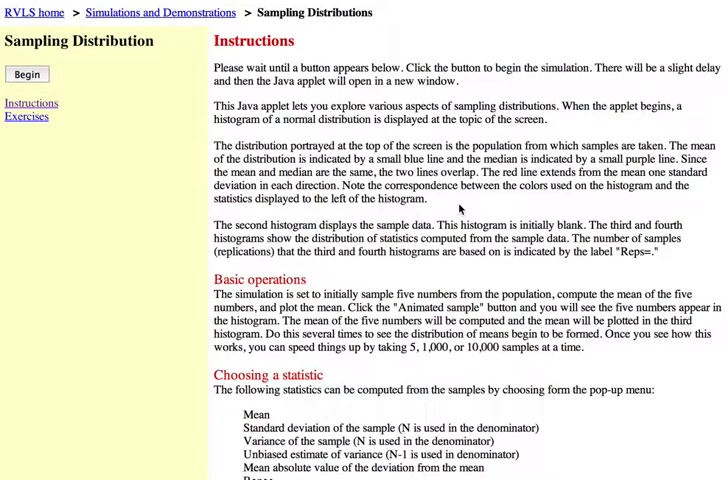
Launch the sampling distribution simulation with its normal parent population (mean 16, SD 5).
{"action": "scroll", "scroll_direction": "down", "scroll_amount": 3}
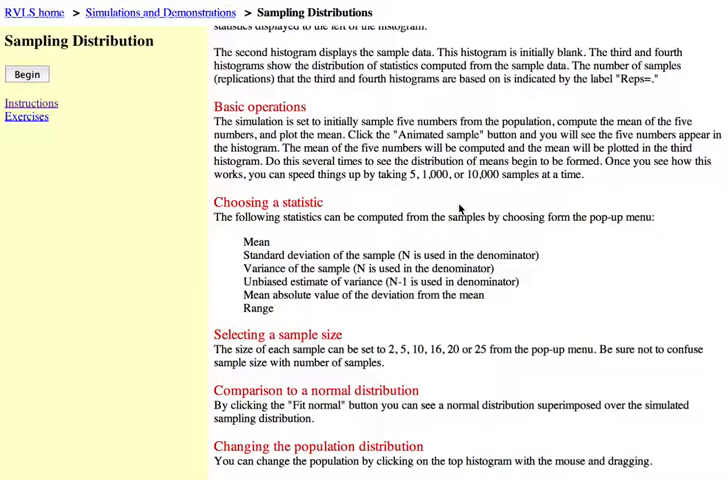
{"action": "mouse_move", "coordinate": [374, 240]}
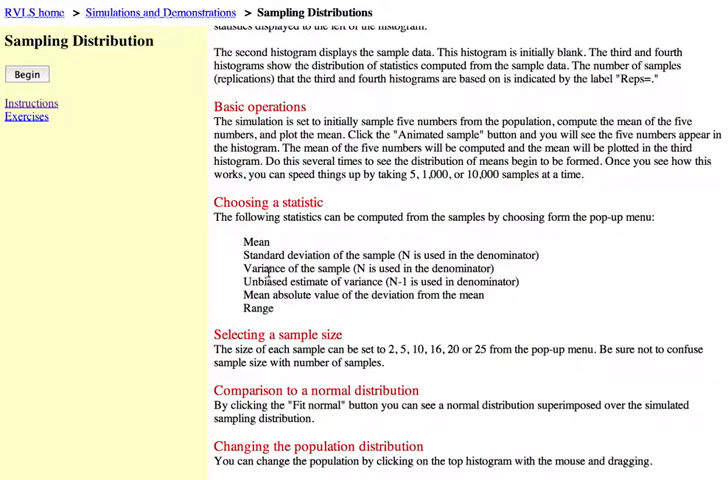
{"action": "mouse_move", "coordinate": [208, 276]}
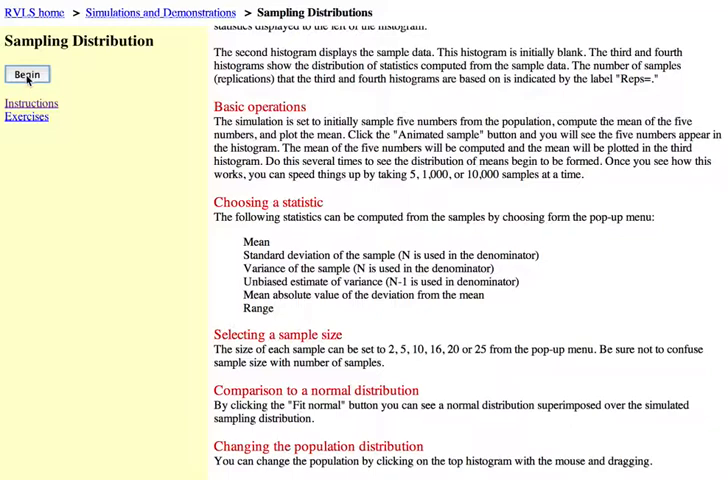
{"action": "left_click", "coordinate": [26, 74]}
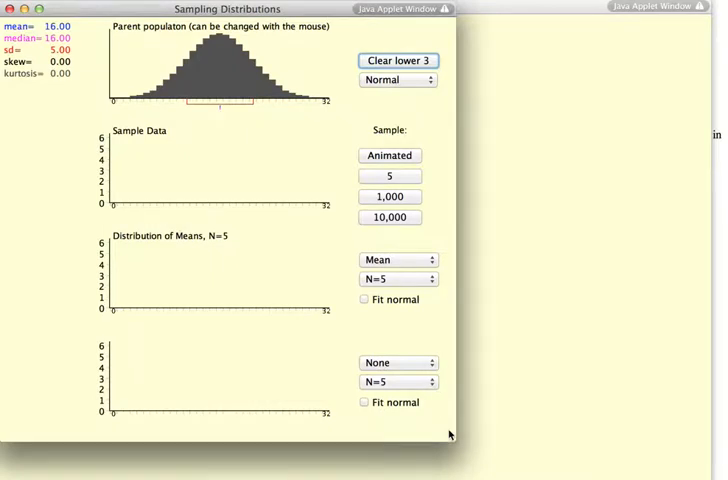
{"action": "mouse_move", "coordinate": [292, 282]}
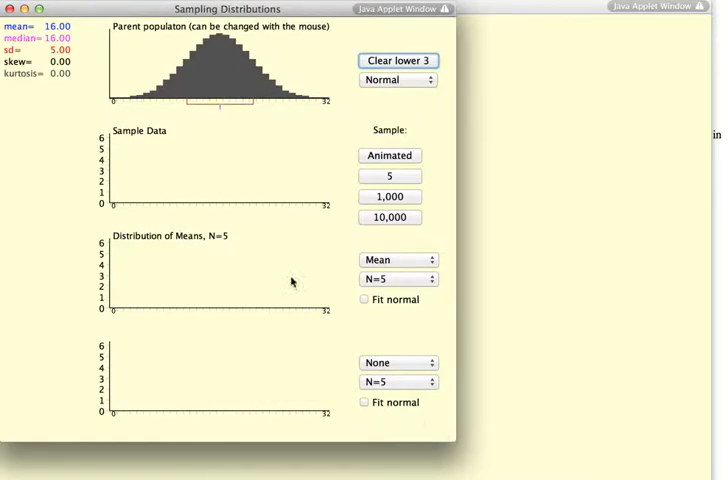
{"action": "mouse_move", "coordinate": [140, 48]}
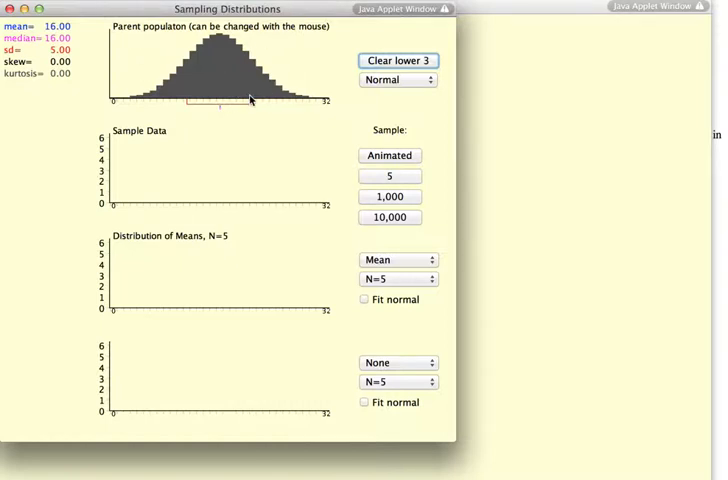
{"action": "mouse_move", "coordinate": [128, 36]}
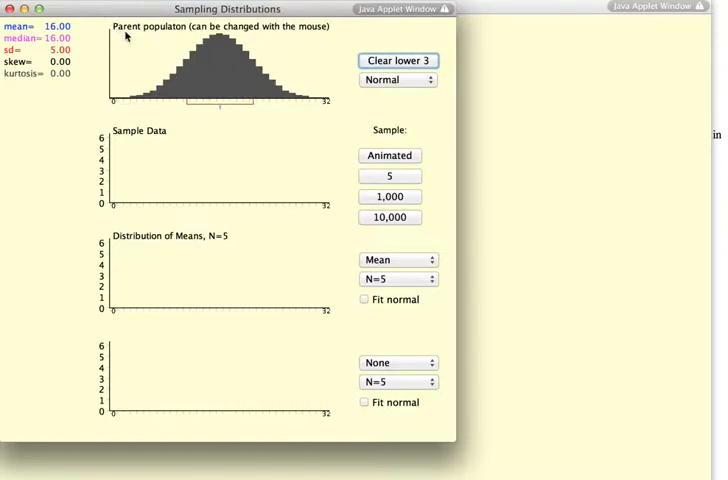
Reshape the parent population histogram by hand, then return it to the normal shape.
{"action": "left_click", "coordinate": [122, 60]}
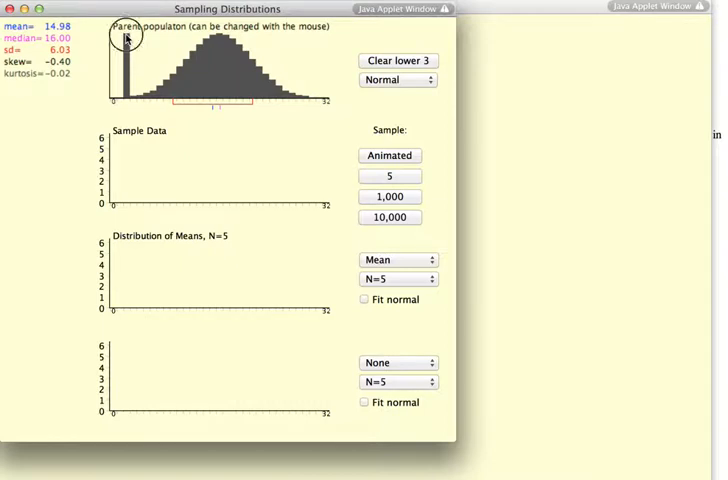
{"action": "left_click_drag", "start_coordinate": [128, 36], "coordinate": [128, 100]}
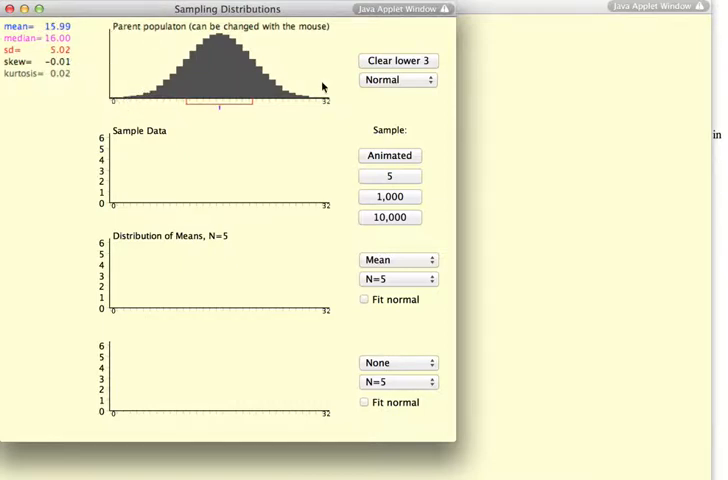
{"action": "left_click", "coordinate": [396, 80]}
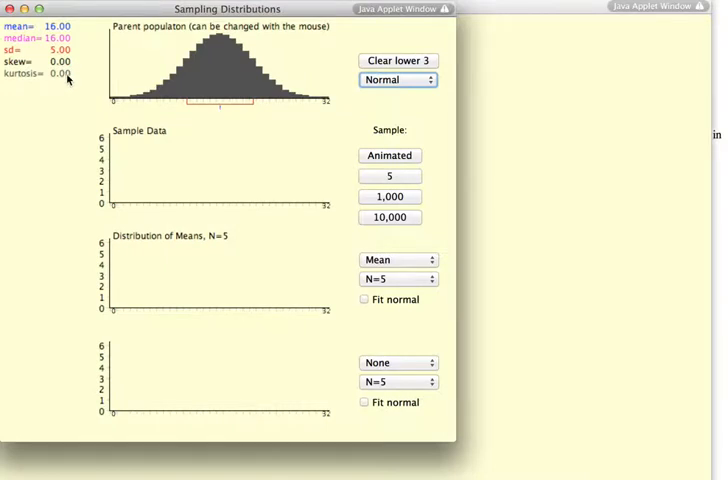
{"action": "mouse_move", "coordinate": [86, 84]}
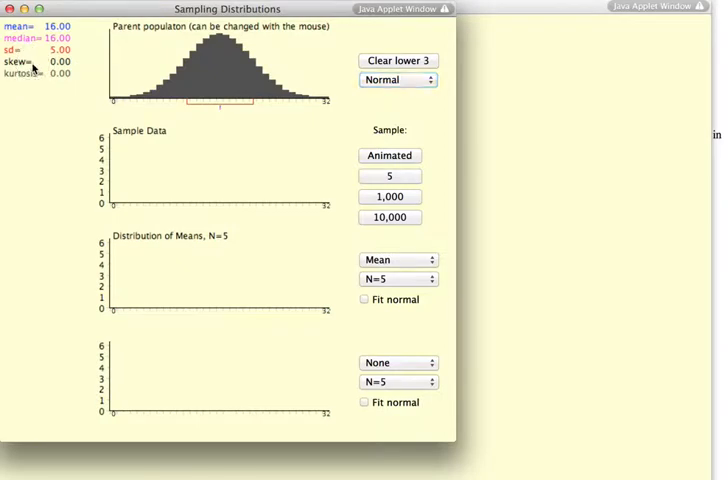
{"action": "mouse_move", "coordinate": [98, 96]}
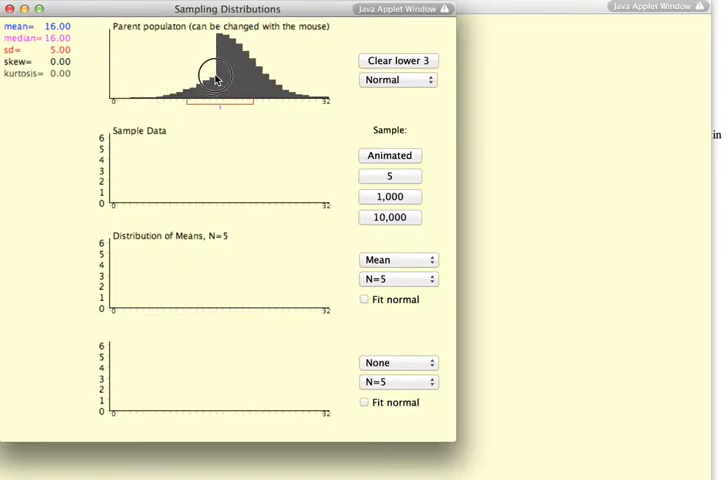
{"action": "left_click_drag", "start_coordinate": [210, 78], "coordinate": [316, 28]}
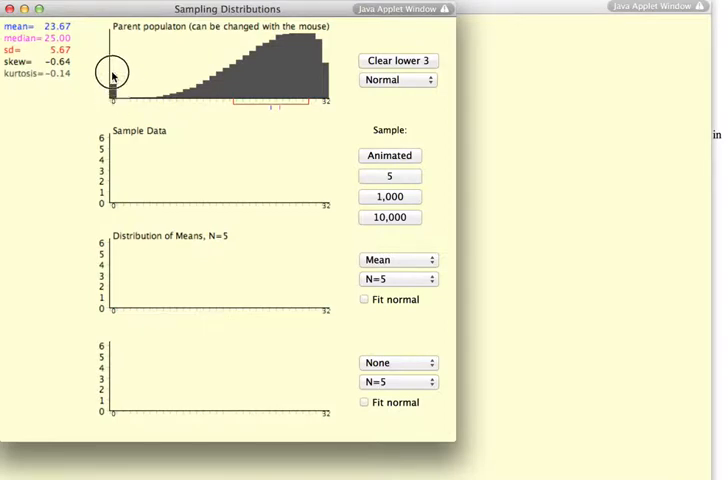
{"action": "left_click_drag", "start_coordinate": [110, 76], "coordinate": [240, 76]}
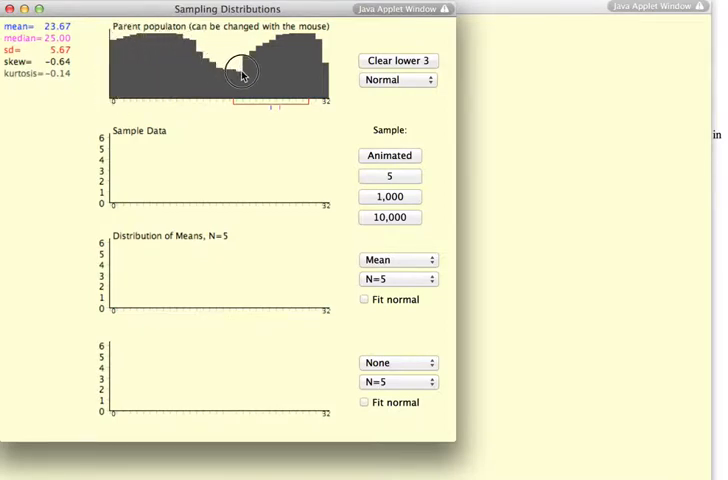
{"action": "left_click_drag", "start_coordinate": [240, 76], "coordinate": [316, 104]}
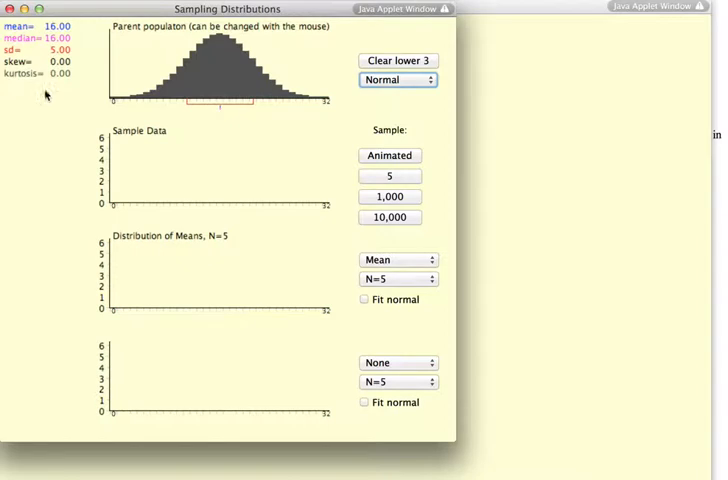
{"action": "mouse_move", "coordinate": [112, 100]}
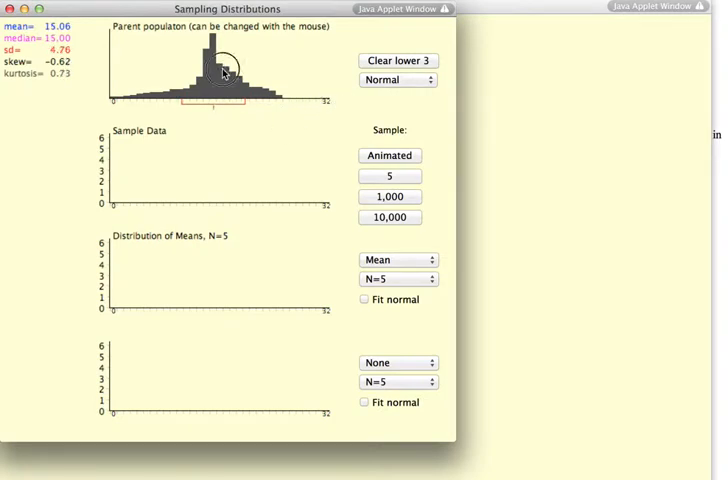
Flatten the population's centre bars into a broad plateau (mean 15.34, SD 7.85).
{"action": "left_click_drag", "start_coordinate": [222, 70], "coordinate": [296, 104]}
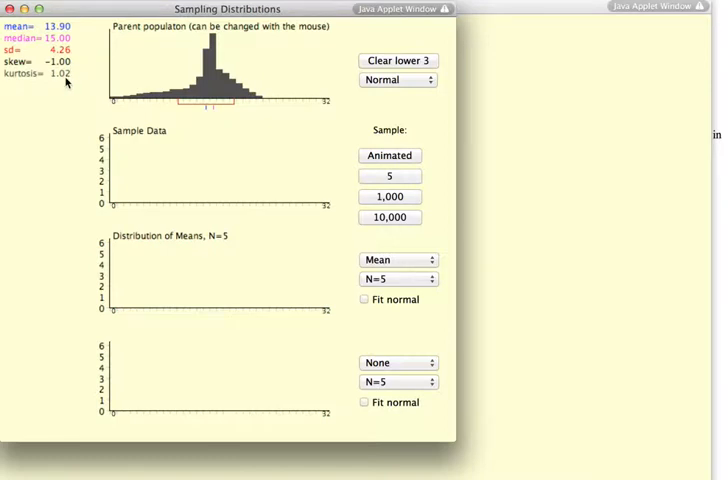
{"action": "mouse_move", "coordinate": [64, 82]}
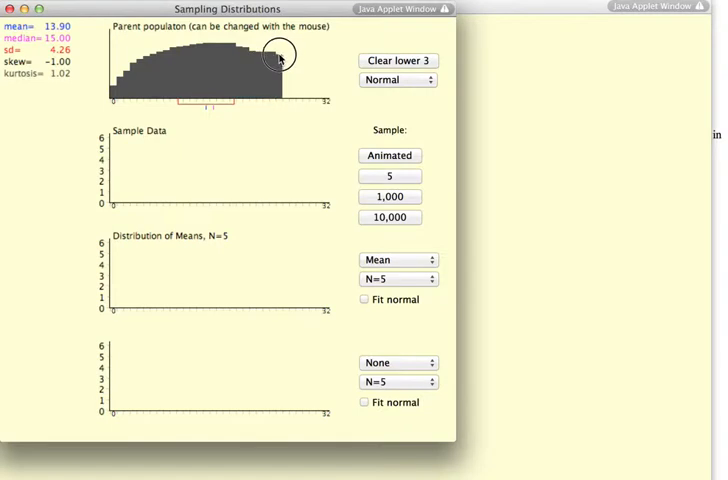
{"action": "left_click_drag", "start_coordinate": [280, 56], "coordinate": [324, 96]}
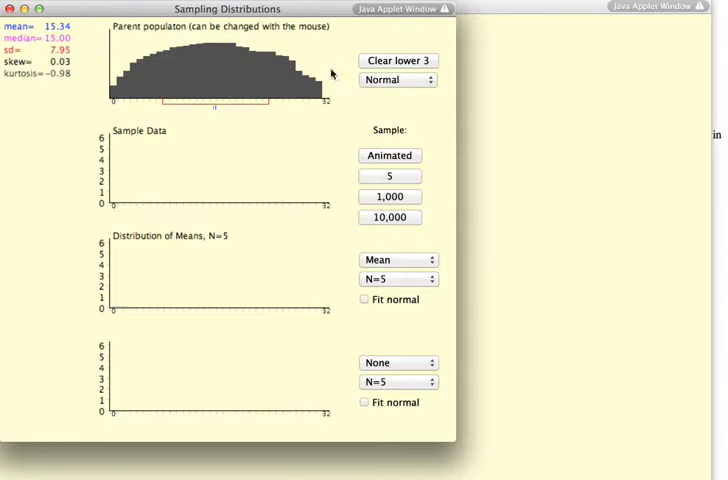
{"action": "left_click", "coordinate": [396, 80]}
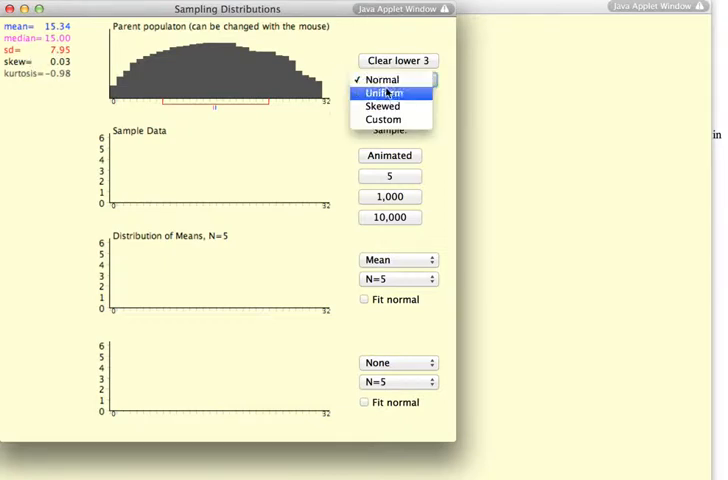
{"action": "left_click", "coordinate": [382, 80]}
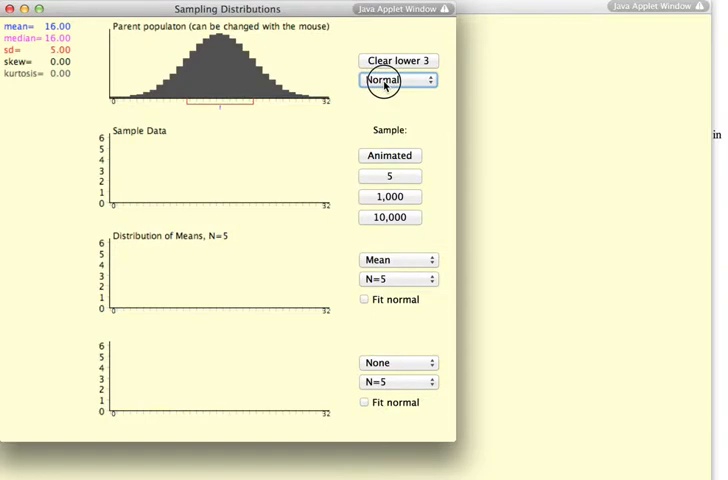
{"action": "left_click", "coordinate": [396, 80]}
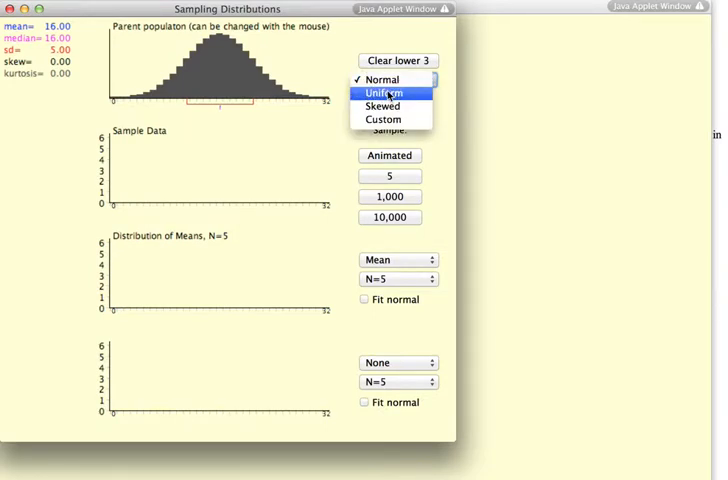
{"action": "left_click", "coordinate": [380, 92]}
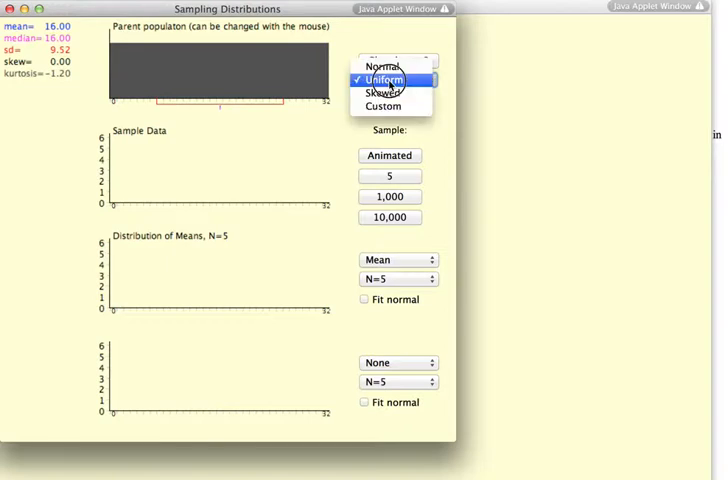
{"action": "left_click", "coordinate": [384, 92]}
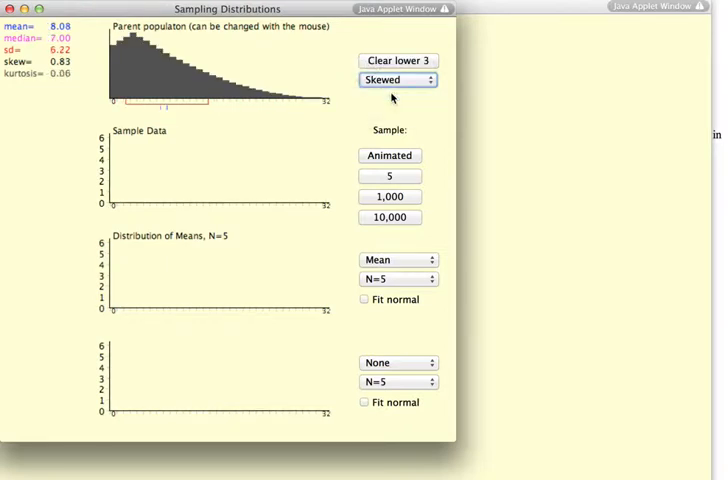
{"action": "left_click", "coordinate": [396, 80]}
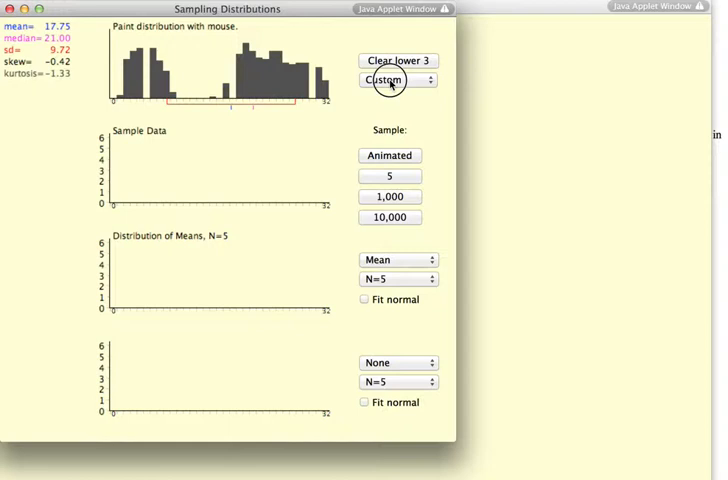
{"action": "left_click", "coordinate": [396, 80]}
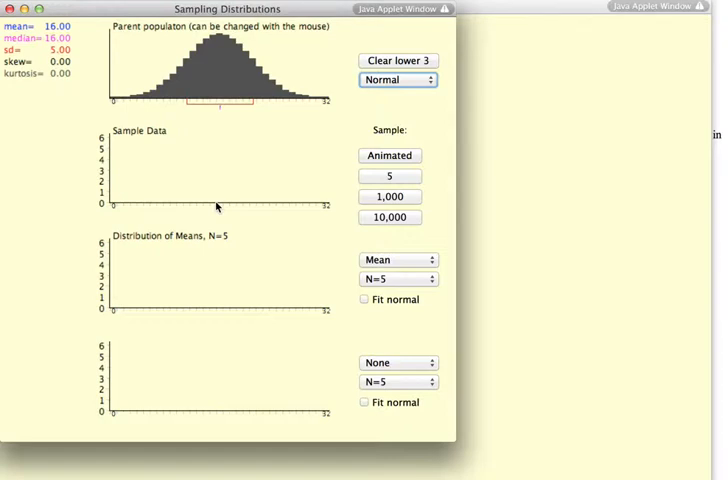
{"action": "mouse_move", "coordinate": [240, 204]}
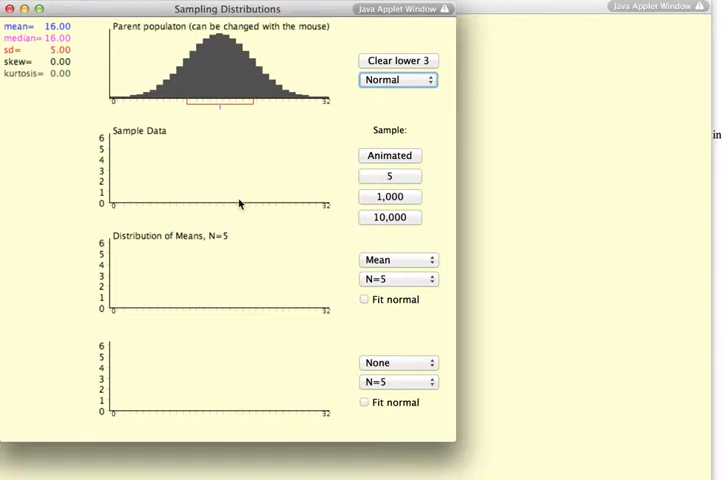
{"action": "mouse_move", "coordinate": [220, 308]}
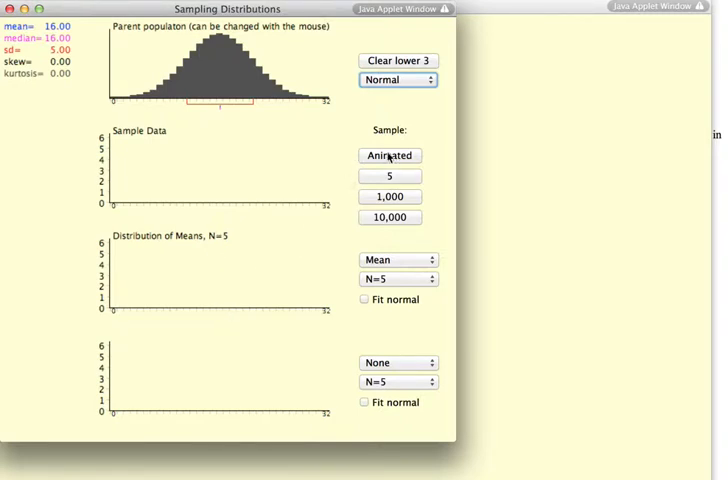
Draw a single animated sample of size 5 from the normal population.
{"action": "left_click", "coordinate": [388, 156]}
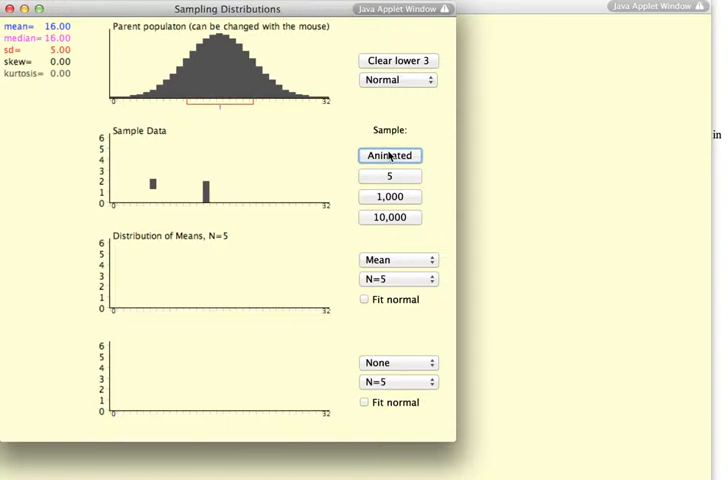
{"action": "left_click", "coordinate": [388, 156]}
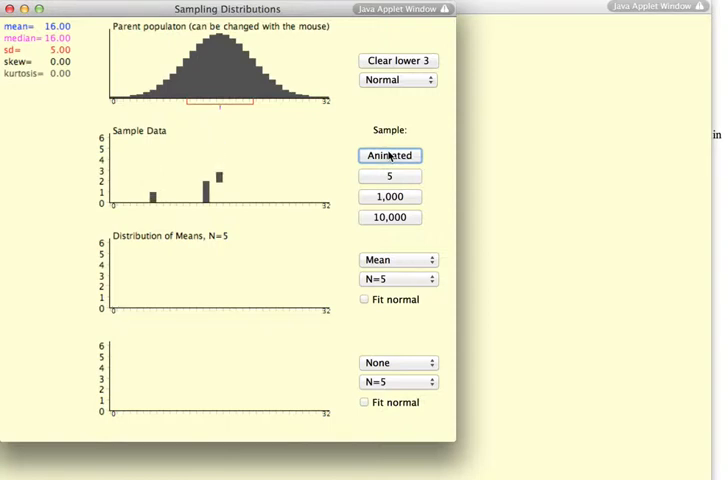
{"action": "left_click", "coordinate": [388, 156]}
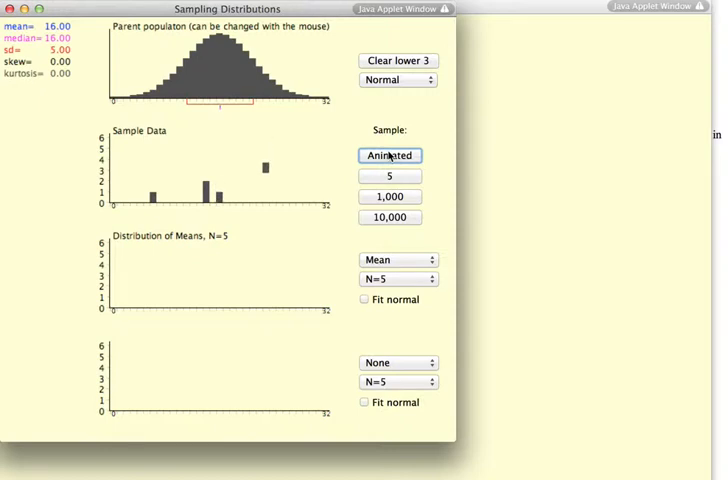
{"action": "left_click", "coordinate": [388, 156]}
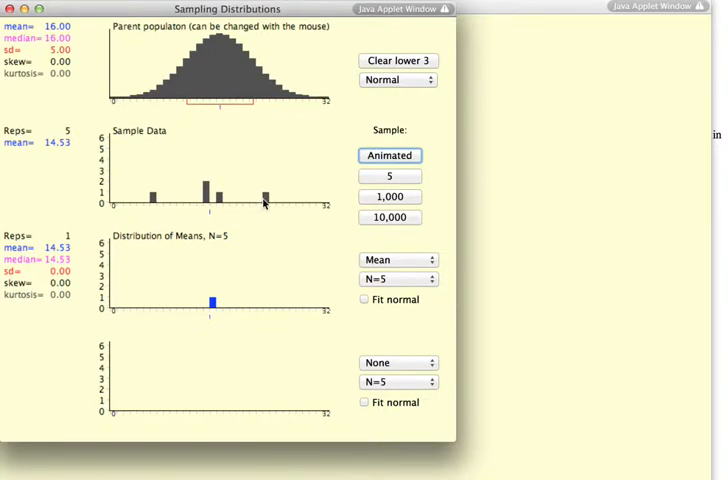
{"action": "mouse_move", "coordinate": [258, 212]}
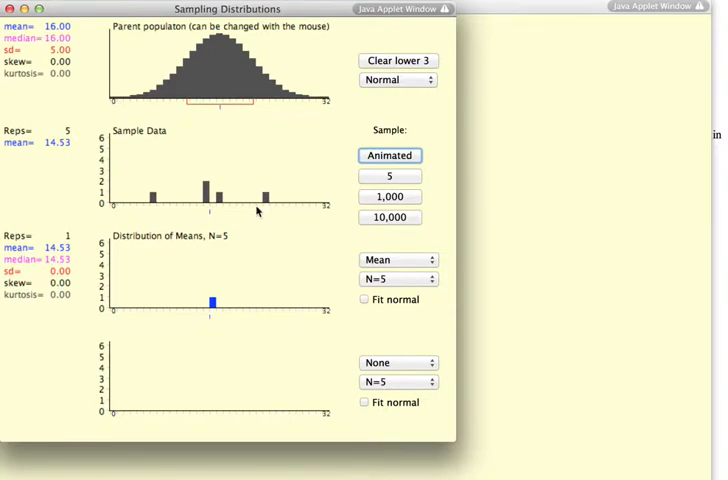
{"action": "mouse_move", "coordinate": [212, 310]}
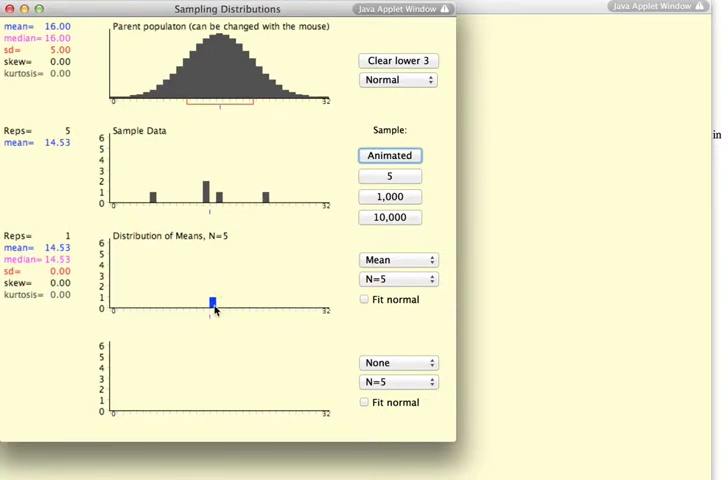
{"action": "mouse_move", "coordinate": [188, 302]}
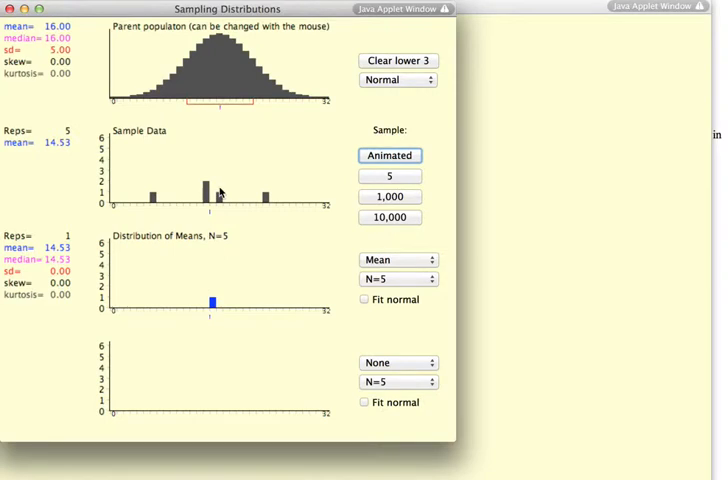
{"action": "mouse_move", "coordinate": [218, 308]}
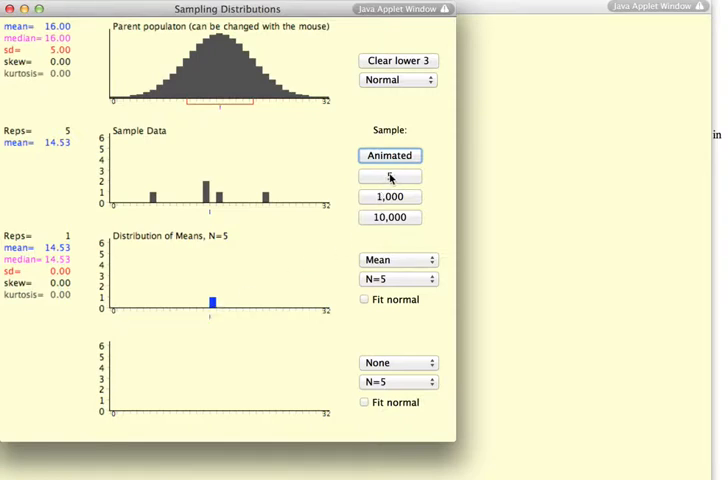
Draw five more samples at once, giving six sample means averaging 15.92.
{"action": "left_click", "coordinate": [388, 176]}
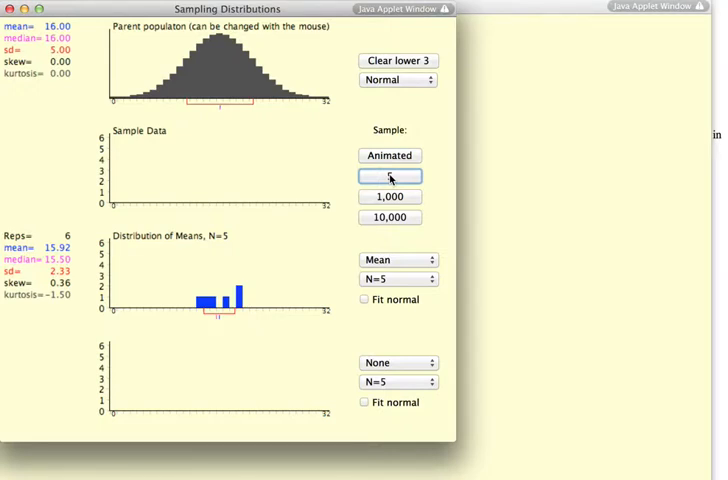
{"action": "left_click", "coordinate": [388, 176]}
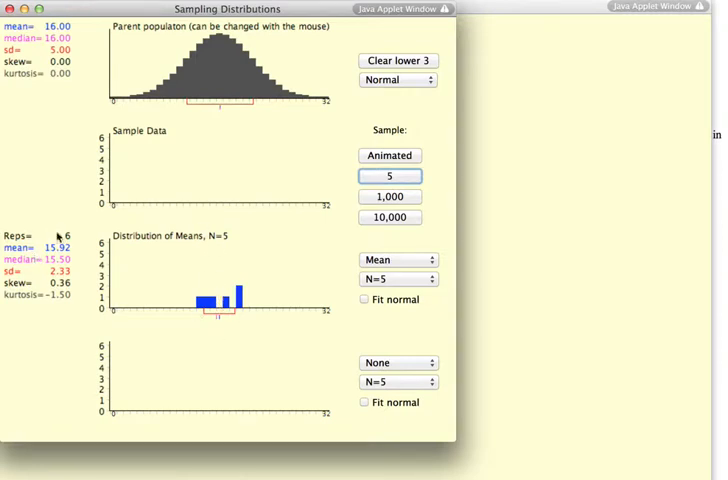
{"action": "mouse_move", "coordinate": [48, 260]}
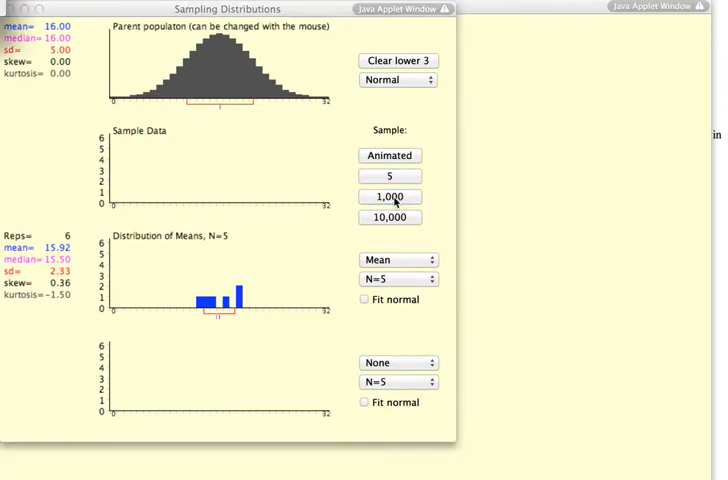
Draw 1,000 more samples so the means distribution holds 1,006 means averaging 15.88.
{"action": "left_click", "coordinate": [388, 196]}
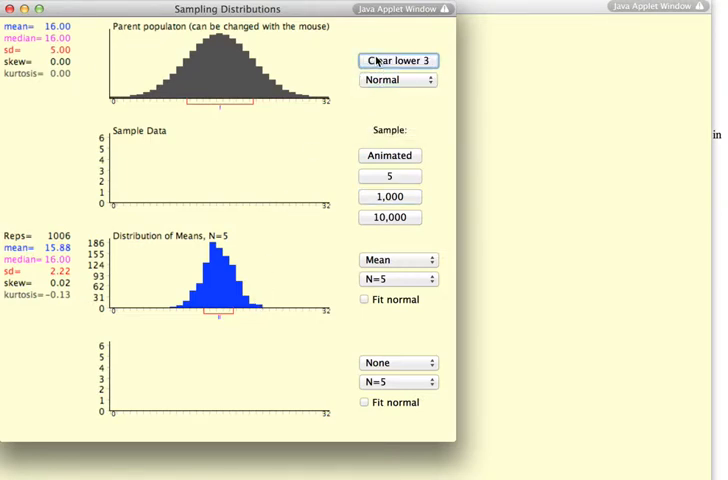
Clear the lower graphs and paint the population into an irregular multimodal shape (mean 14.84, SD 8.89).
{"action": "left_click", "coordinate": [396, 60]}
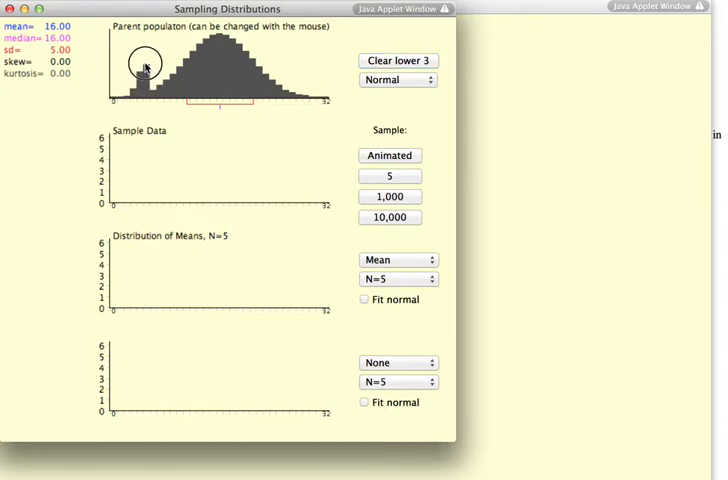
{"action": "left_click_drag", "start_coordinate": [144, 64], "coordinate": [200, 68]}
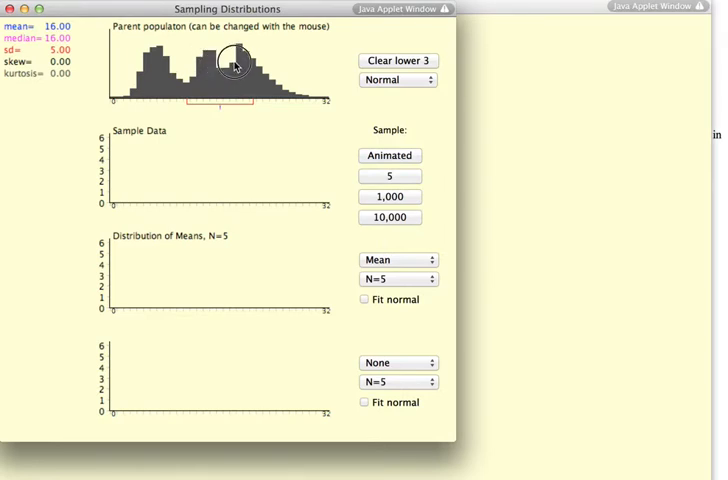
{"action": "left_click_drag", "start_coordinate": [236, 64], "coordinate": [280, 92]}
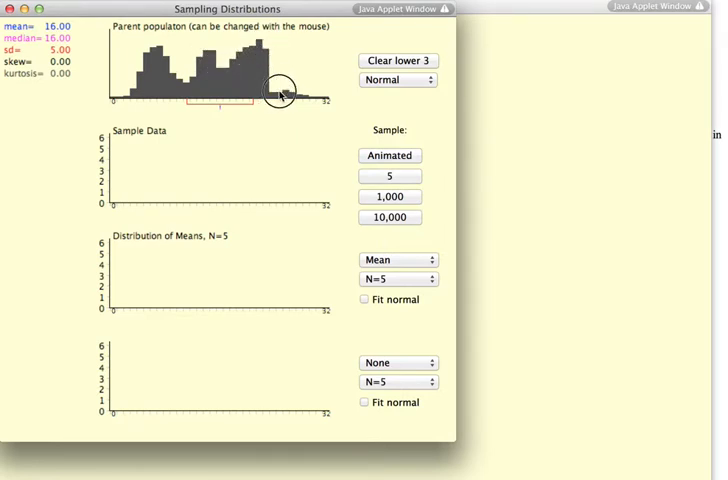
{"action": "left_click_drag", "start_coordinate": [280, 90], "coordinate": [300, 92]}
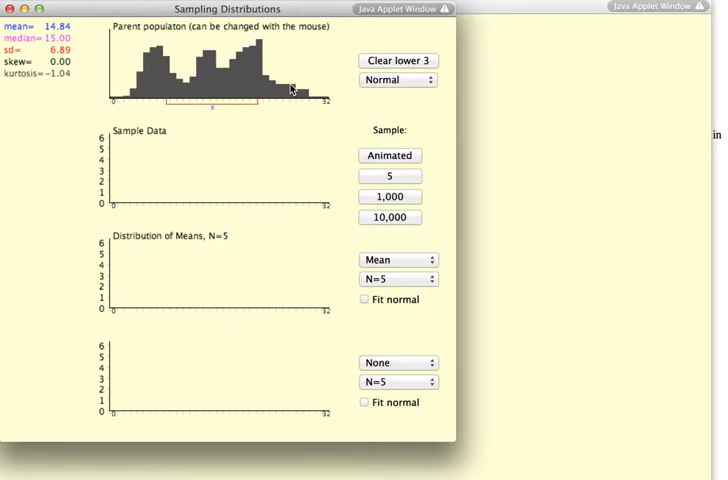
Draw 5 then 1,000 samples, building 1,005 sample means averaging 14.86 (SD 3.09).
{"action": "left_click", "coordinate": [388, 176]}
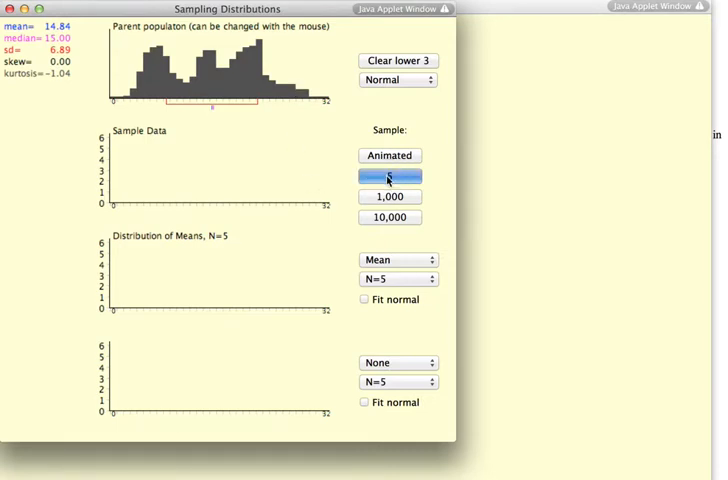
{"action": "left_click", "coordinate": [388, 176]}
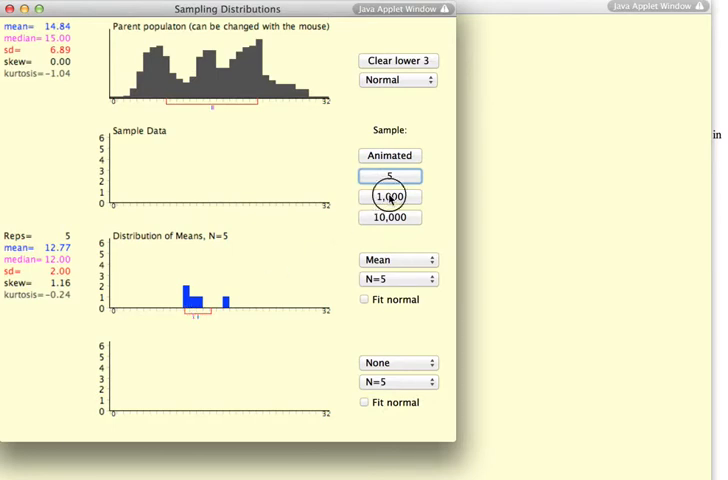
{"action": "left_click", "coordinate": [388, 196]}
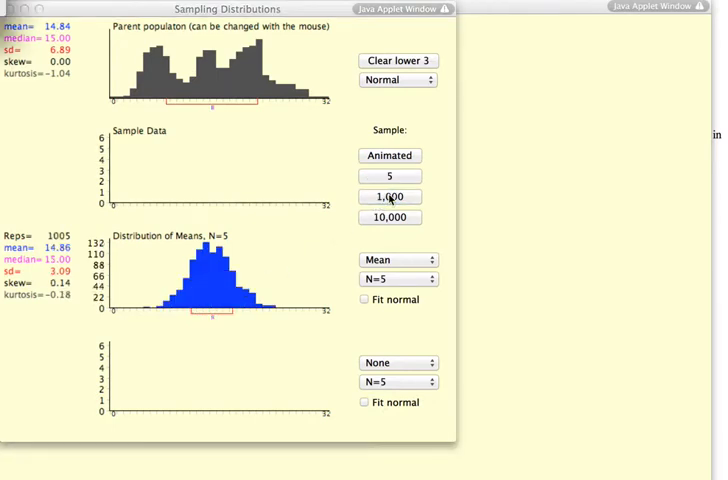
{"action": "left_click", "coordinate": [388, 196]}
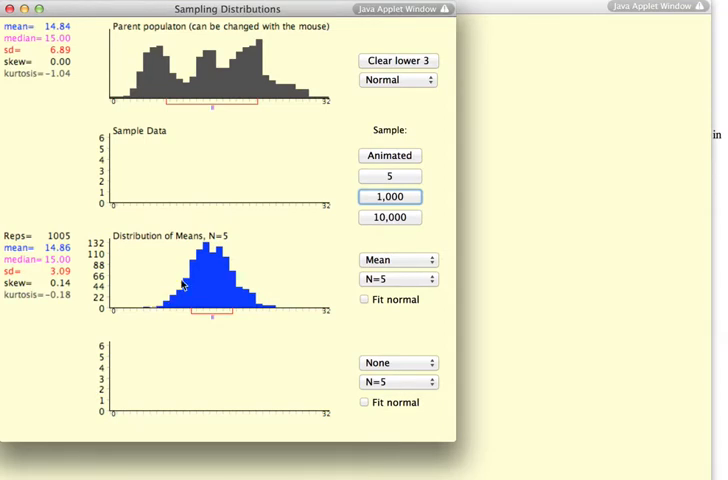
Enable Fit normal to overlay a normal curve on the 1,005 sample means.
{"action": "left_click", "coordinate": [364, 300]}
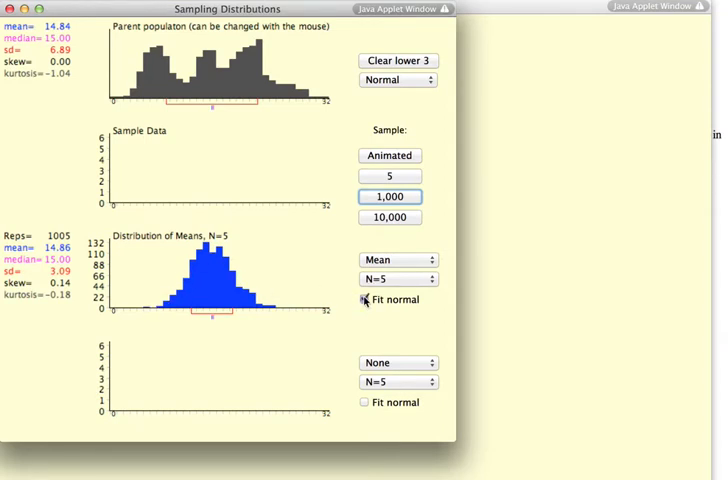
{"action": "left_click", "coordinate": [364, 300]}
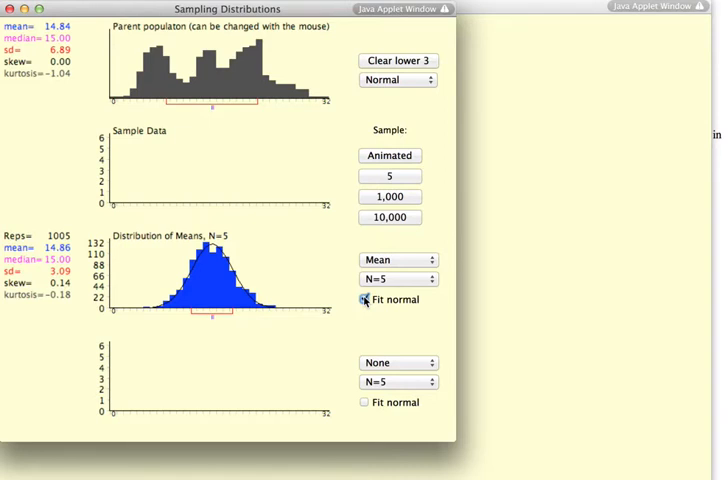
{"action": "left_click", "coordinate": [364, 300]}
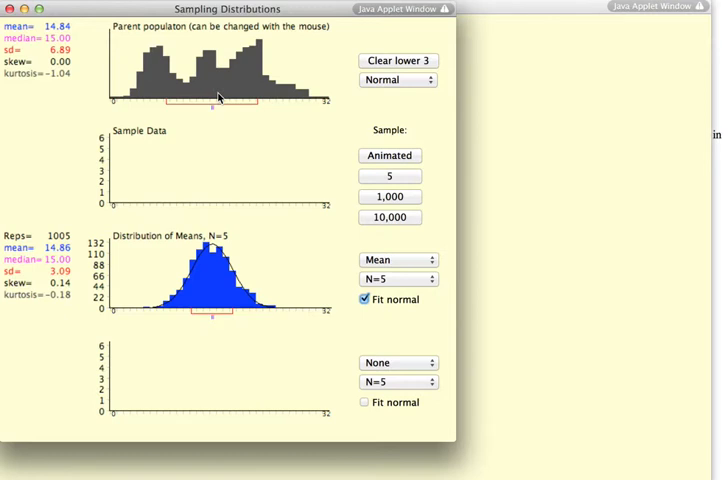
{"action": "mouse_move", "coordinate": [398, 80]}
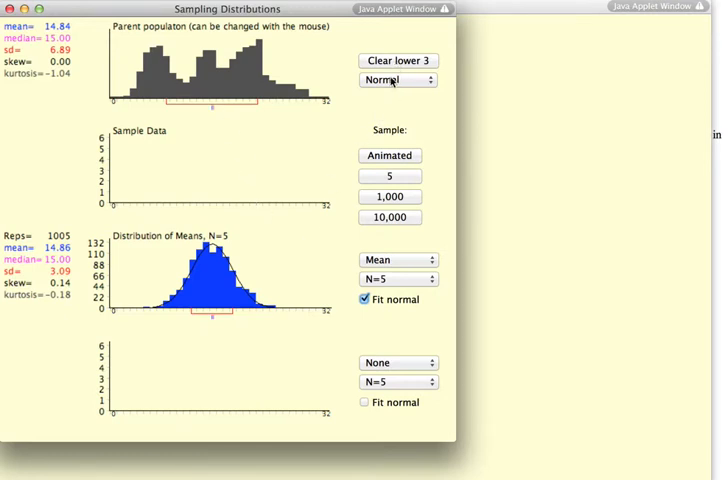
Clear the lower graphs and set the bottom graph's statistic to sd for N=5.
{"action": "left_click", "coordinate": [396, 60]}
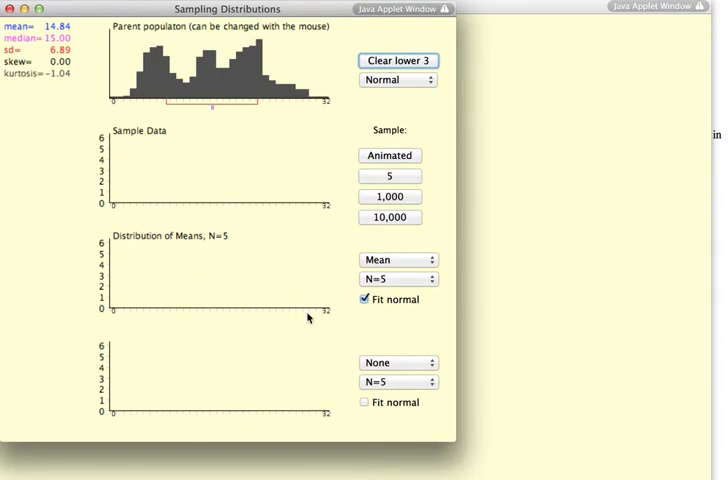
{"action": "left_click", "coordinate": [396, 362]}
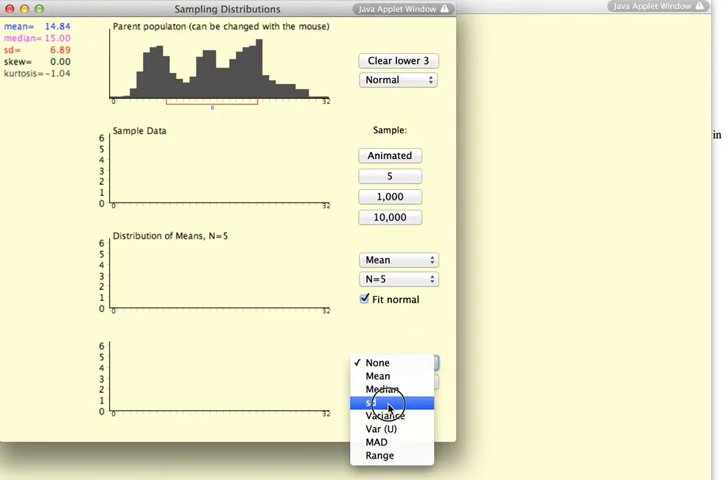
{"action": "left_click", "coordinate": [380, 404]}
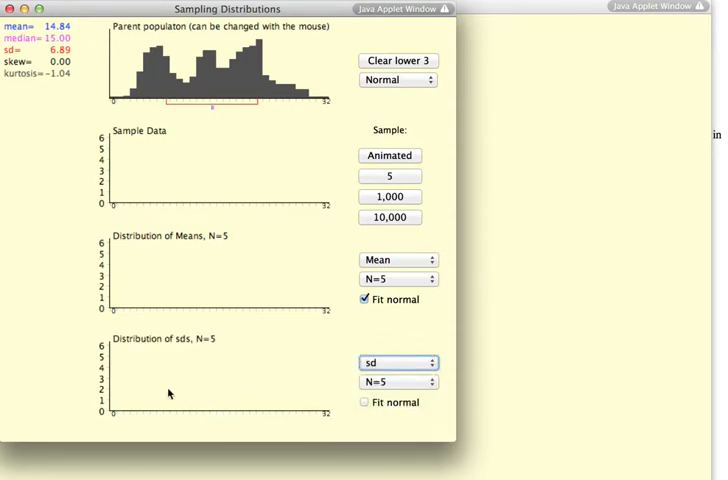
{"action": "mouse_move", "coordinate": [208, 240]}
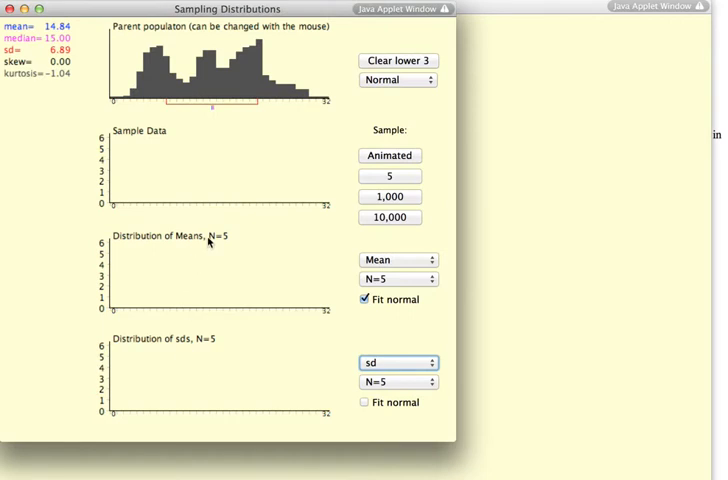
{"action": "mouse_move", "coordinate": [224, 284]}
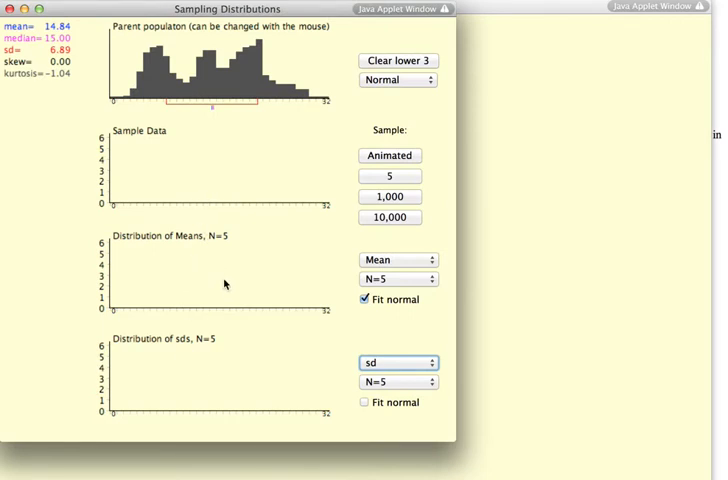
{"action": "mouse_move", "coordinate": [224, 304]}
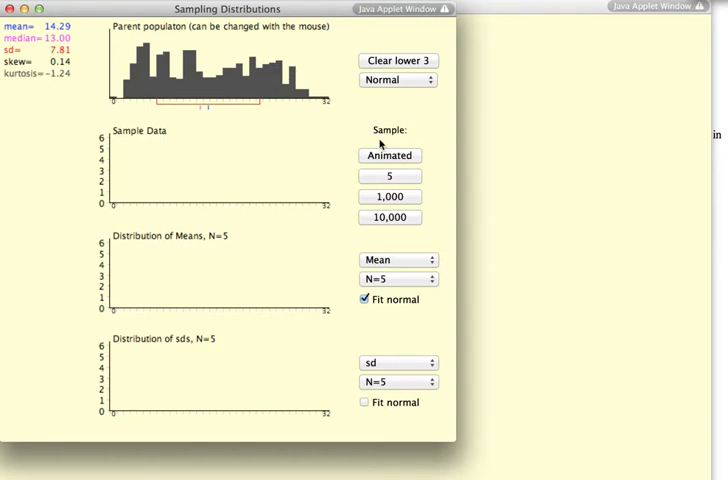
Draw 10,000 samples and fit a normal curve to the SDs distribution (mean 6.76, SD 1.85).
{"action": "left_click", "coordinate": [388, 216]}
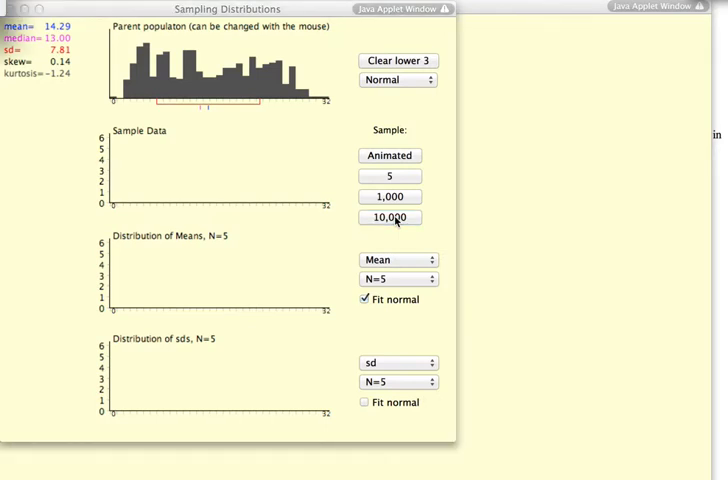
{"action": "left_click", "coordinate": [388, 216]}
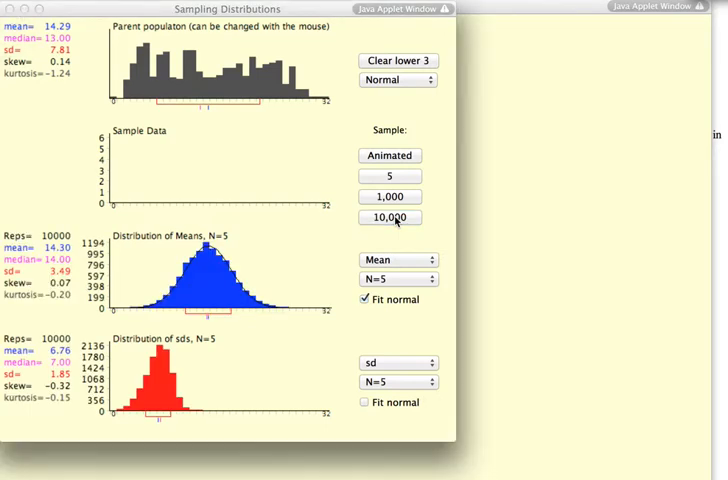
{"action": "left_click", "coordinate": [388, 216]}
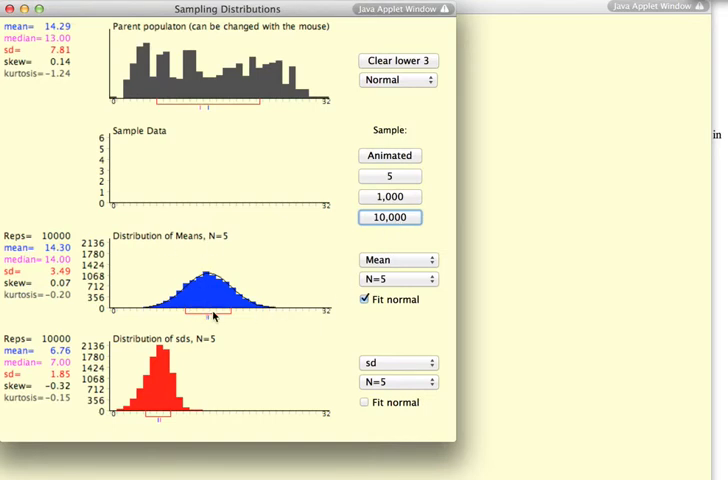
{"action": "left_click", "coordinate": [364, 402]}
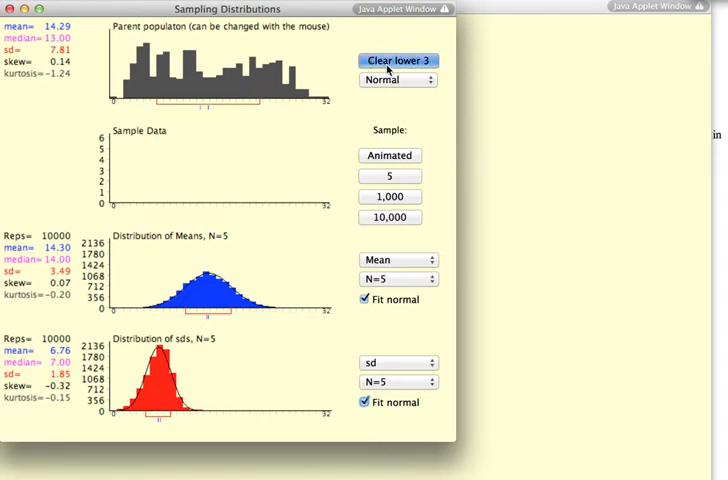
Clear the 10,000 samples and reset the parent population to Normal with mean 16.
{"action": "left_click", "coordinate": [398, 60]}
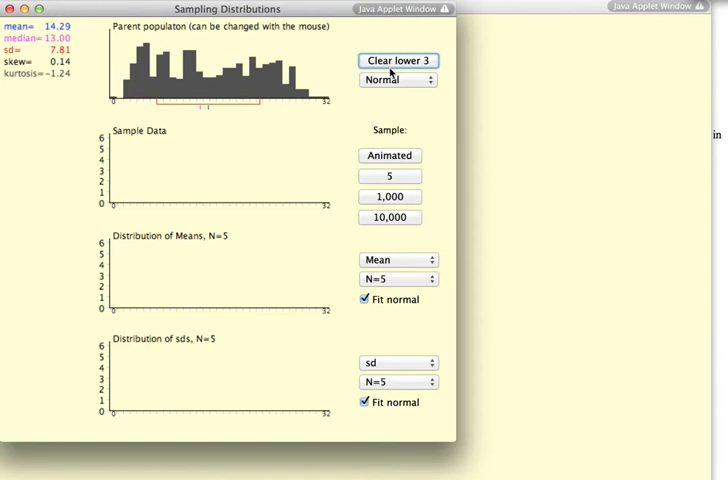
{"action": "left_click", "coordinate": [396, 80]}
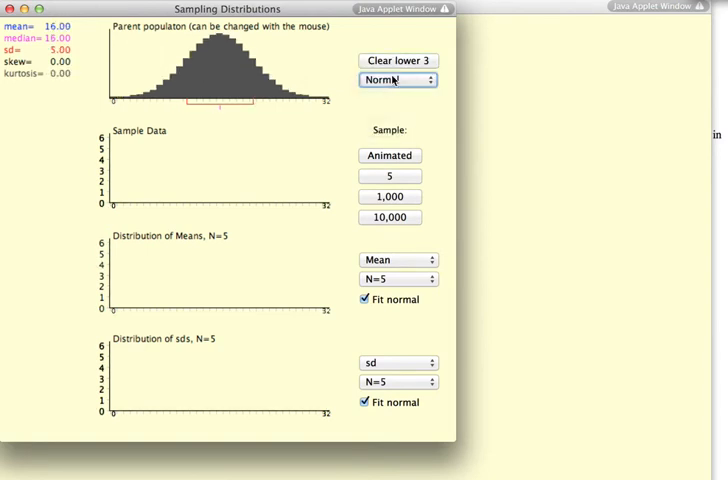
{"action": "mouse_move", "coordinate": [198, 274]}
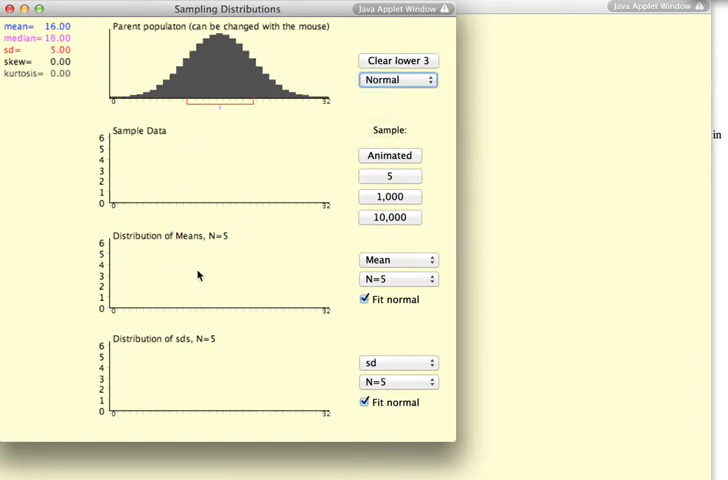